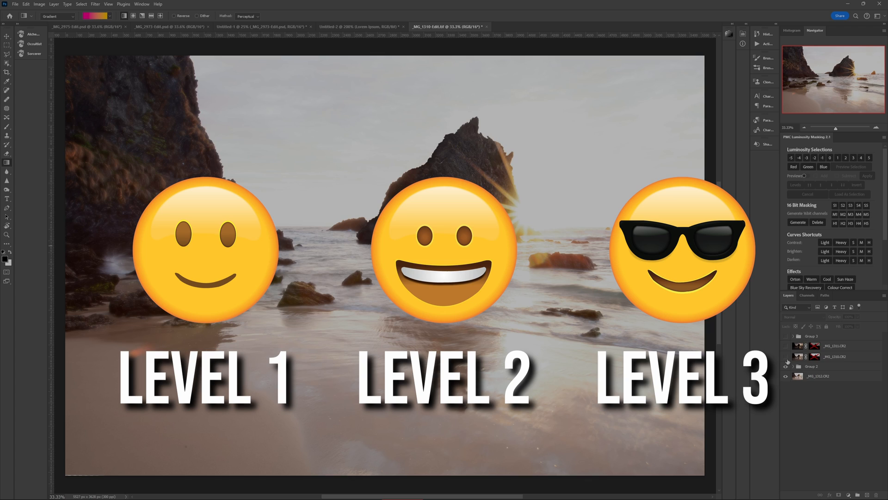
# Bring up the context menu for the selected bracketed beach thumbnails in the filmstrip
pyautogui.rightClick(443, 430)
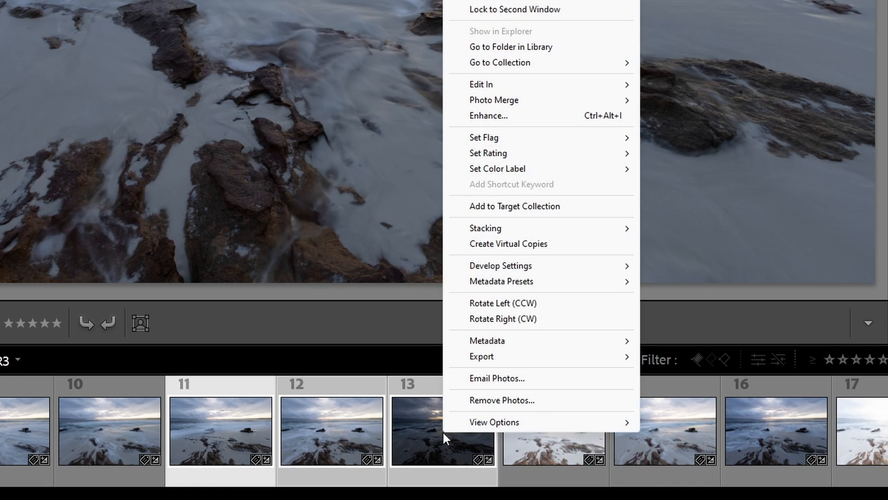
pyautogui.moveTo(560, 116)
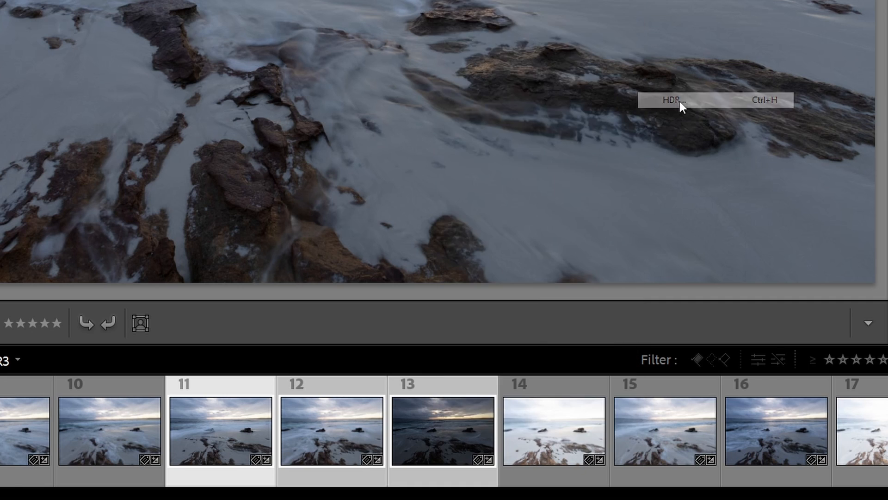
# Preview the HDR merge with Auto Align, Auto Settings, deghost overlay and Low deghost amount
pyautogui.click(677, 100)
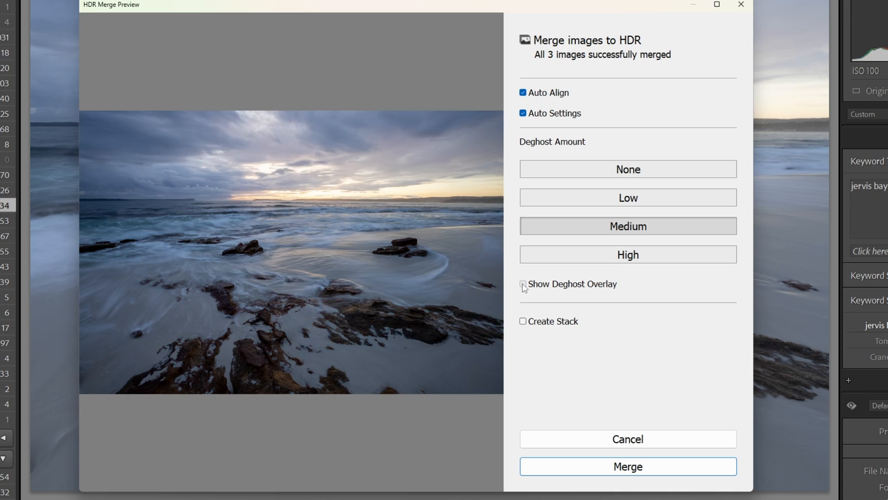
pyautogui.click(522, 283)
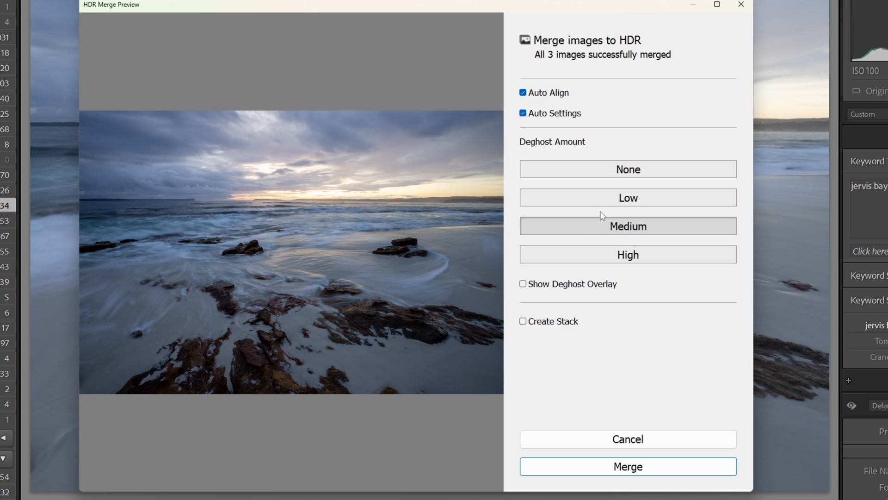
pyautogui.moveTo(609, 201)
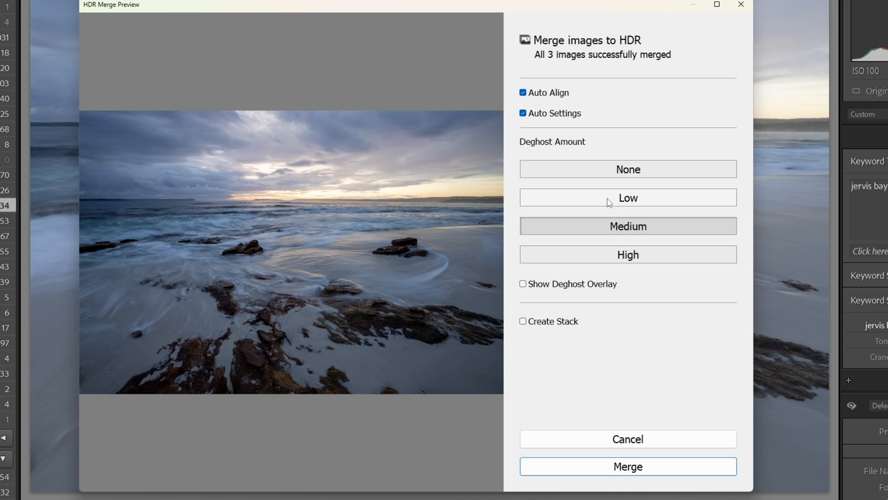
pyautogui.click(627, 198)
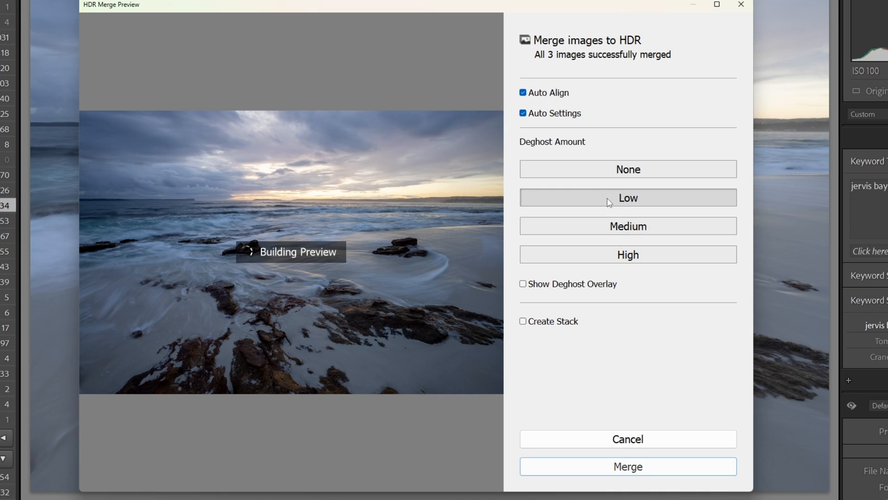
pyautogui.click(627, 465)
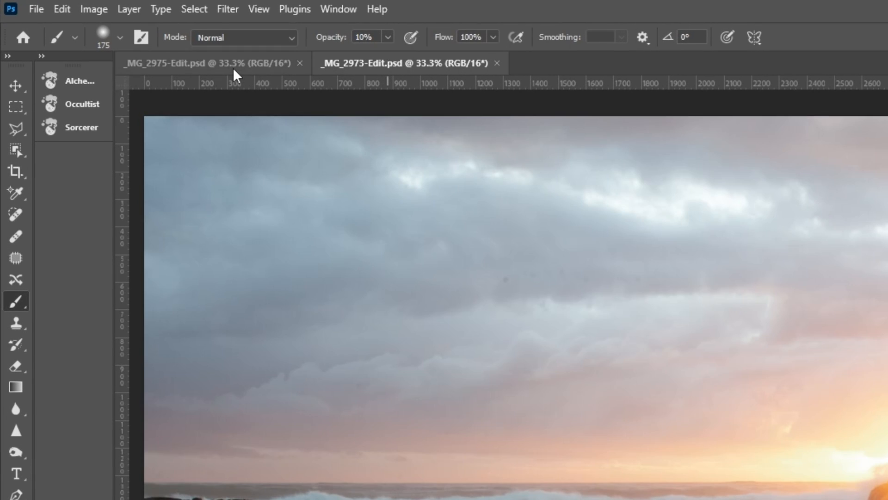
pyautogui.click(406, 63)
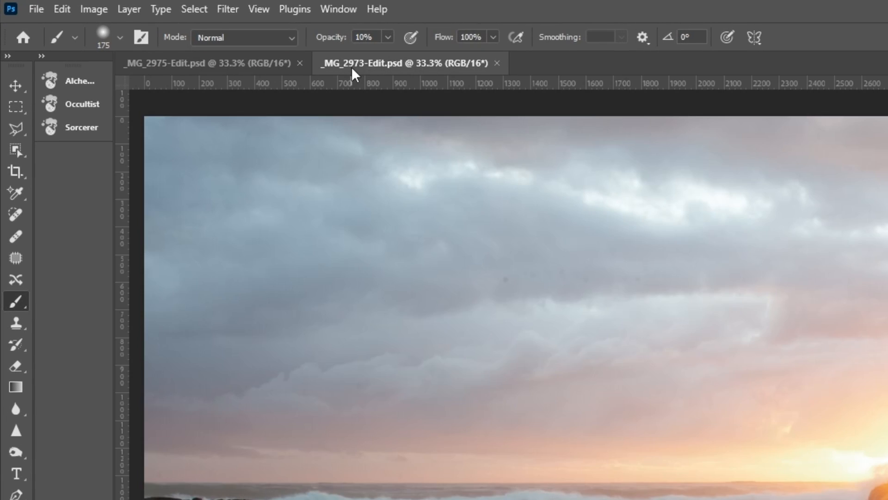
pyautogui.click(35, 9)
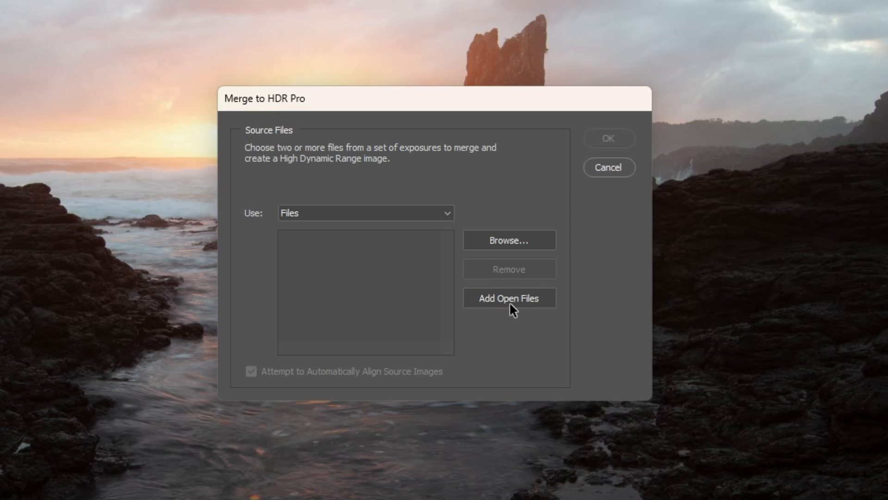
# Add both open exposures as Merge to HDR Pro sources and set tone mapping to Exposure and Gamma
pyautogui.click(509, 297)
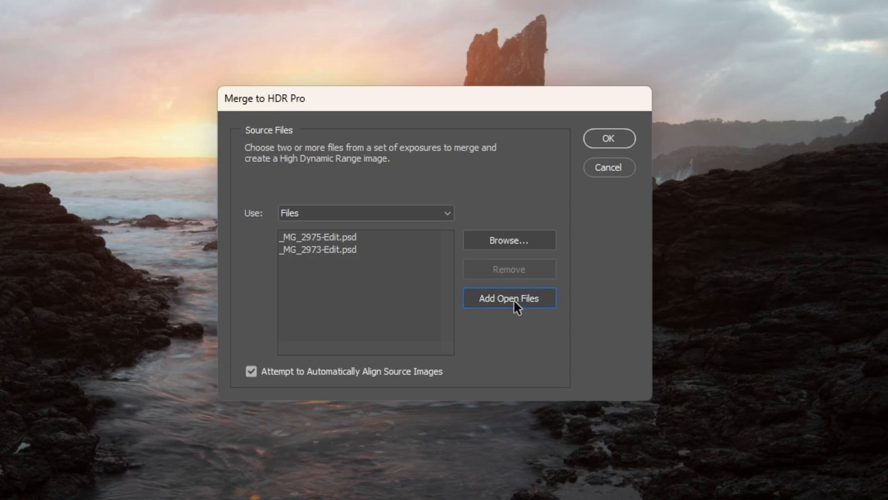
pyautogui.click(607, 138)
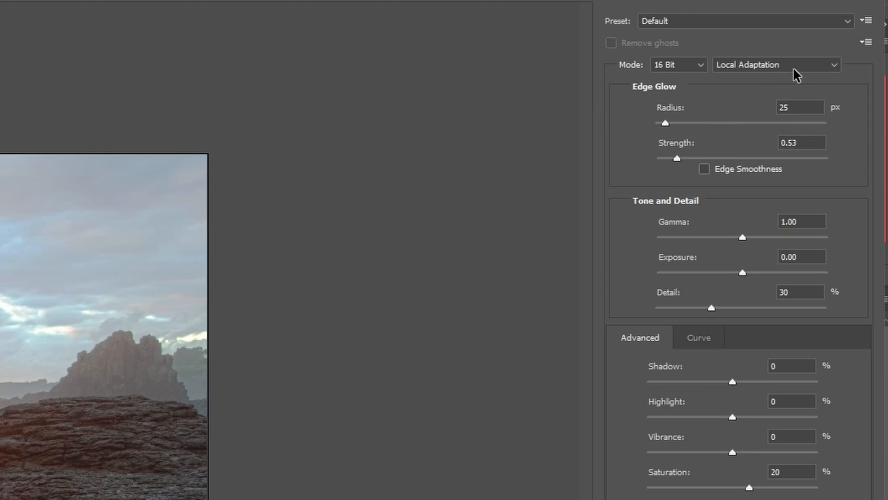
pyautogui.click(775, 64)
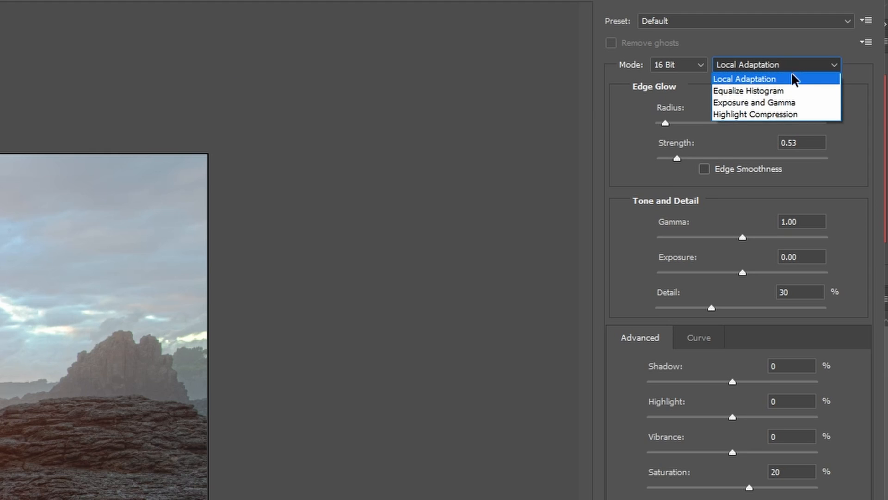
pyautogui.click(754, 103)
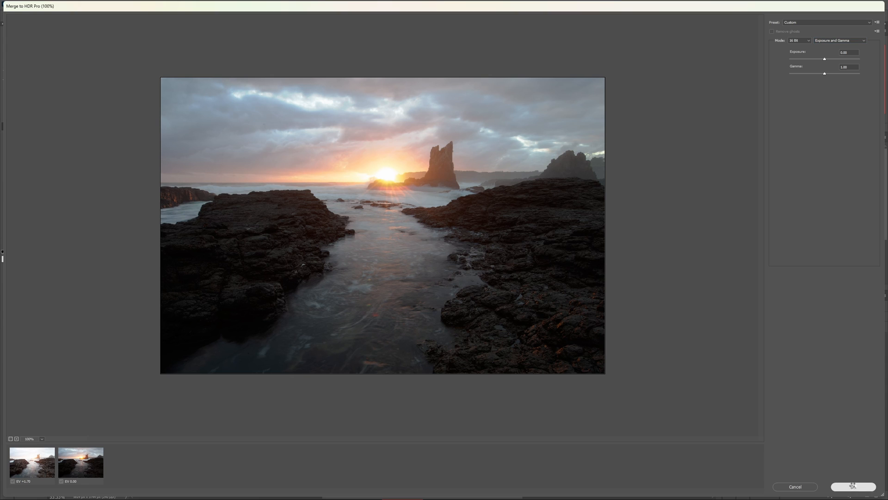
# Confirm the HDR merge, fit it in view, then switch between the _MG_2975-Edit and _MG_2973-Edit documents
pyautogui.click(852, 486)
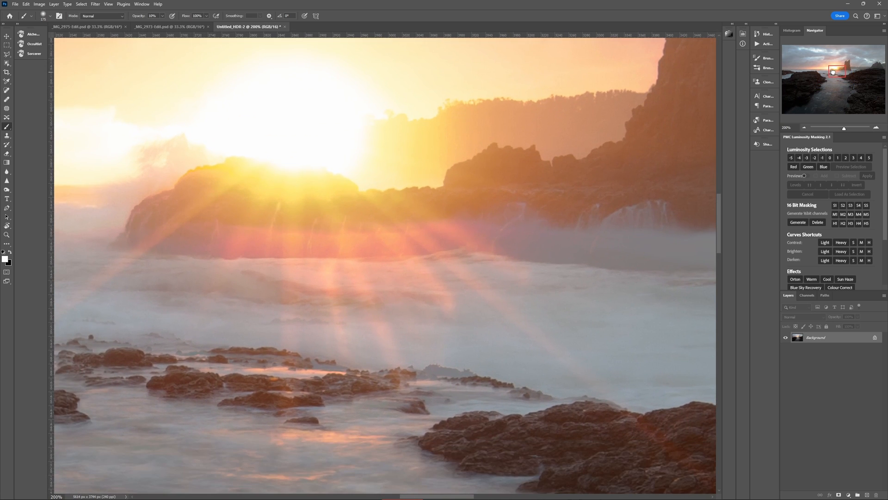
pyautogui.moveTo(445, 296)
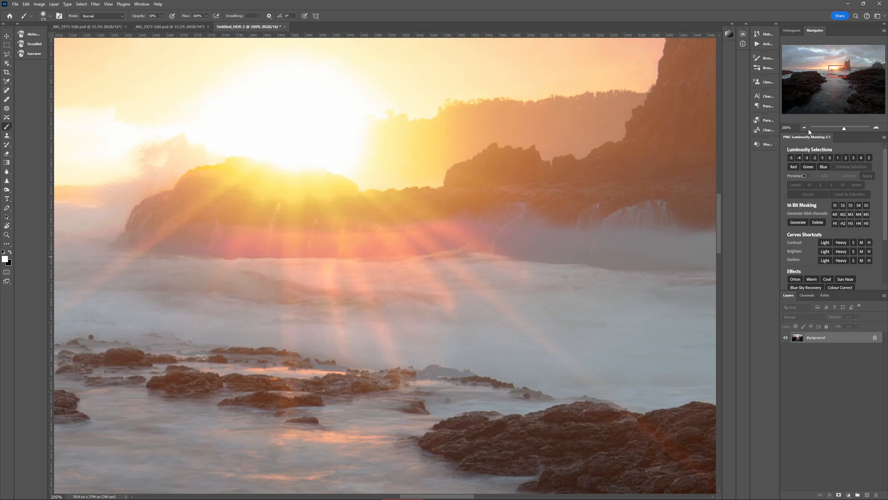
pyautogui.click(804, 127)
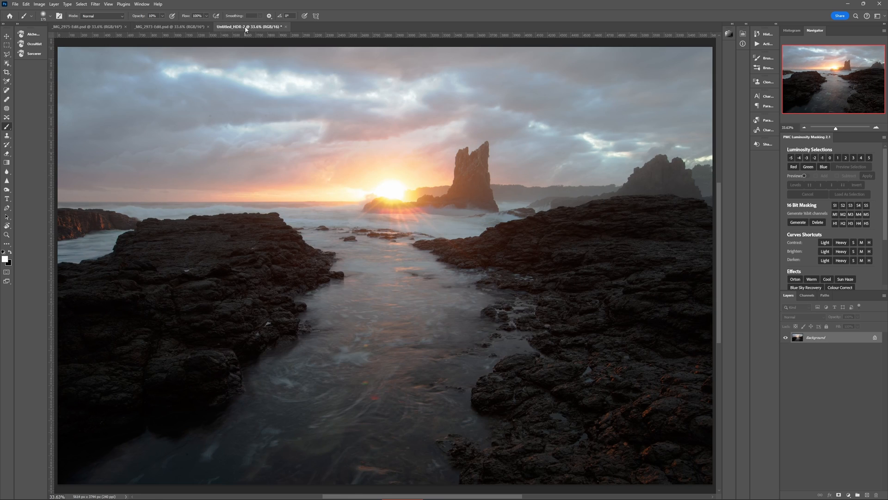
pyautogui.click(187, 27)
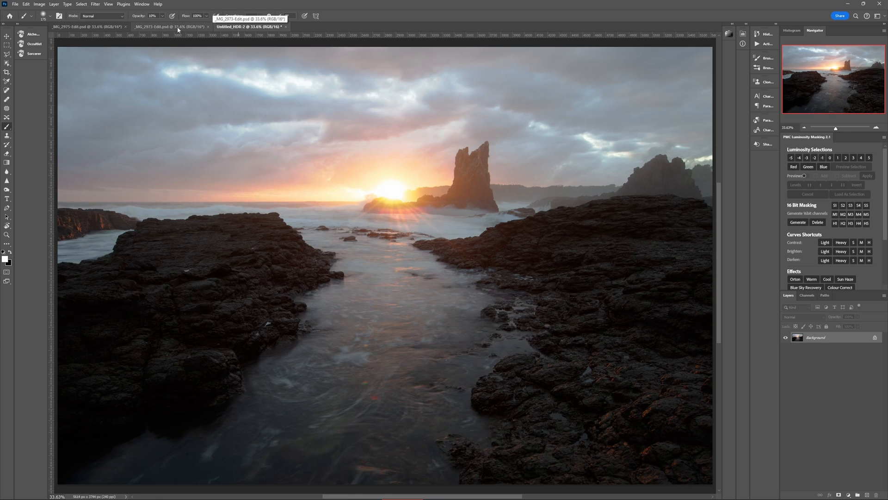
pyautogui.click(249, 26)
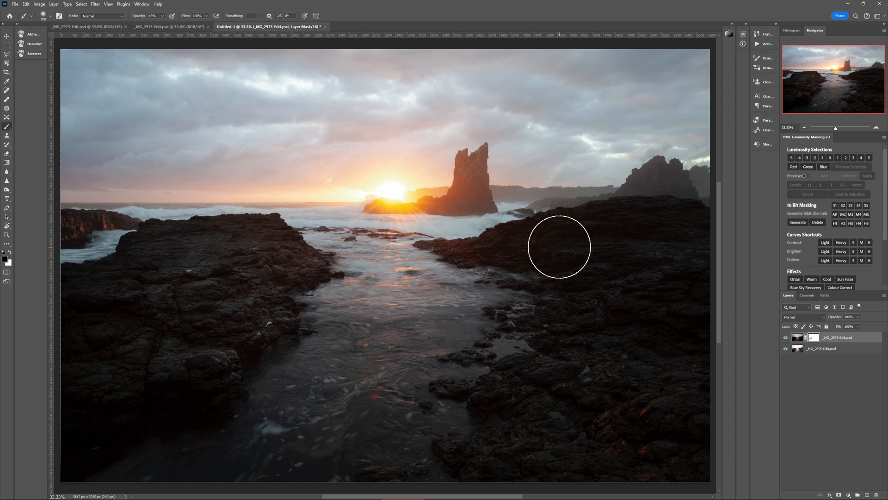
pyautogui.moveTo(559, 247); pyautogui.dragTo(601, 294)
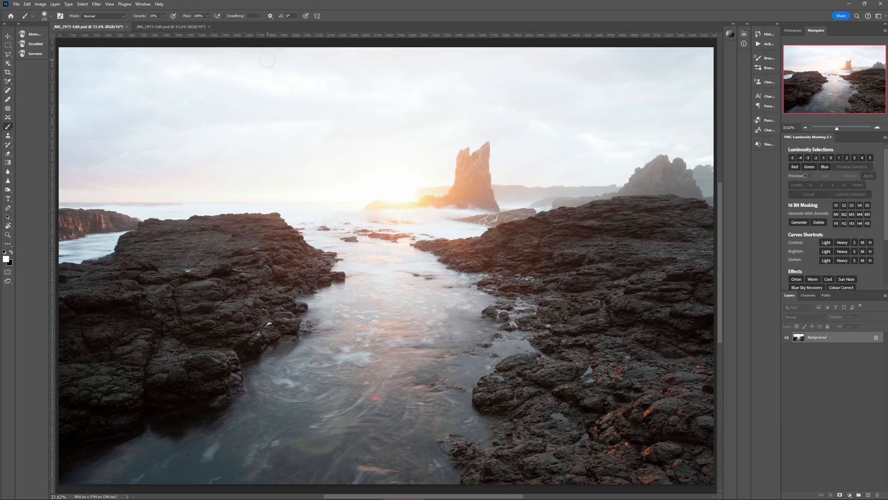
# Load both open exposures into one stacked, aligned layer document via Load Files into Stack
pyautogui.click(17, 3)
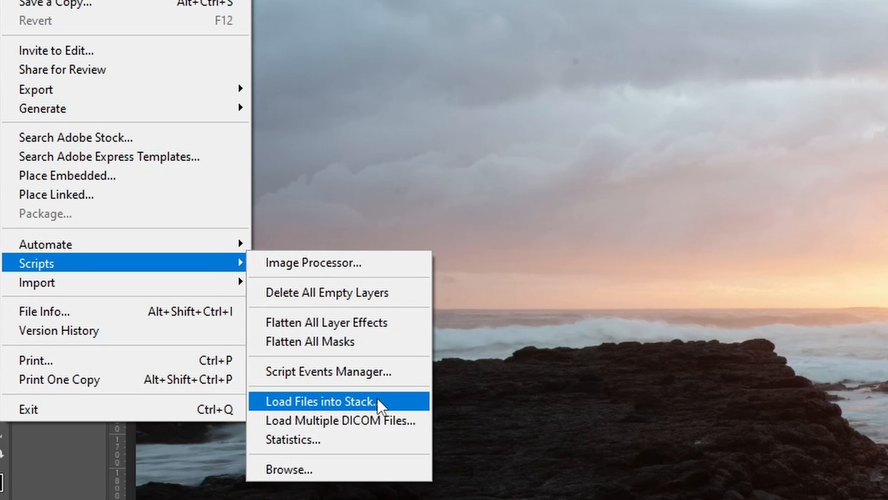
pyautogui.click(320, 401)
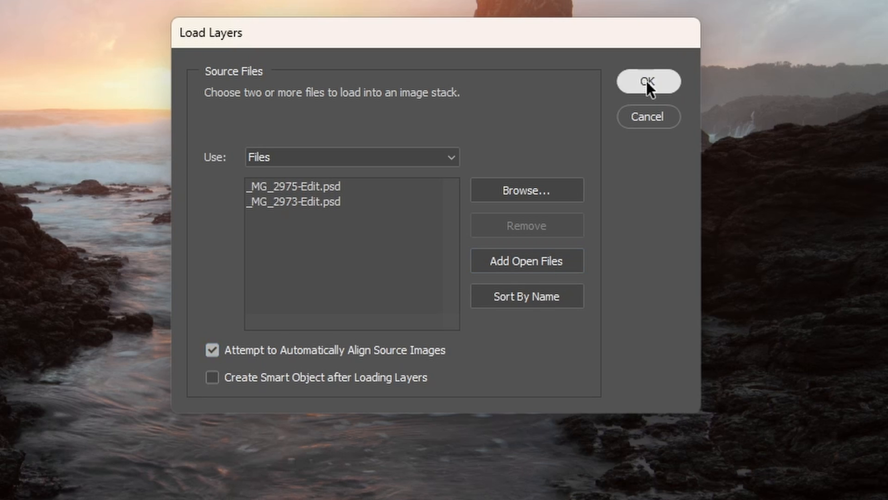
pyautogui.click(647, 81)
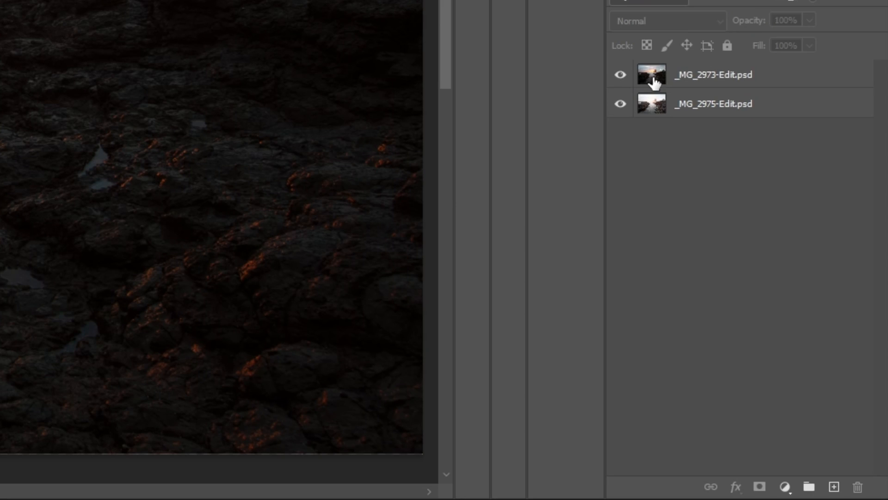
# Add a layer mask to the darker _MG_2973-Edit layer on top
pyautogui.click(712, 74)
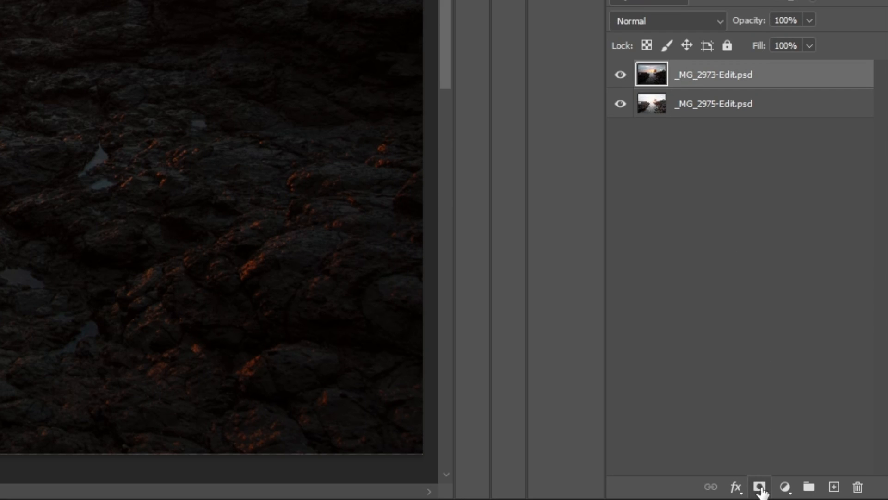
pyautogui.click(760, 486)
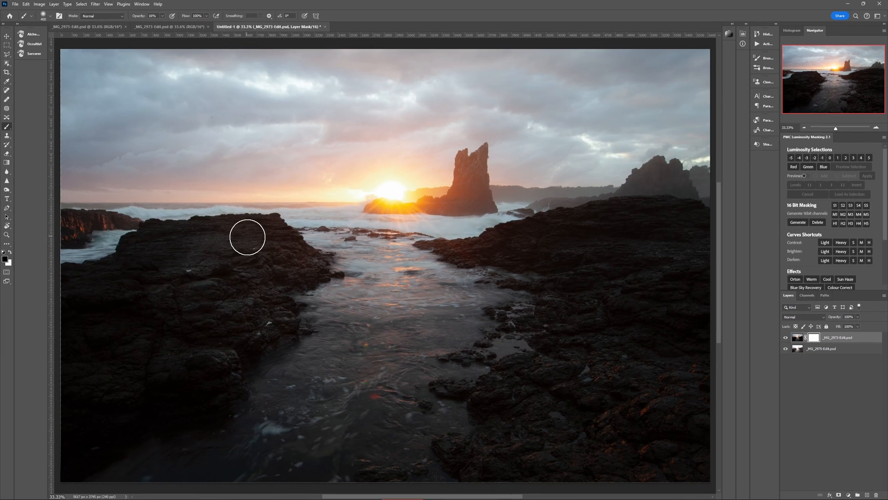
# Paint the mask over the left shelf, right-hand and lower left rocks to reveal the brighter exposure
pyautogui.moveTo(246, 236); pyautogui.dragTo(181, 254)
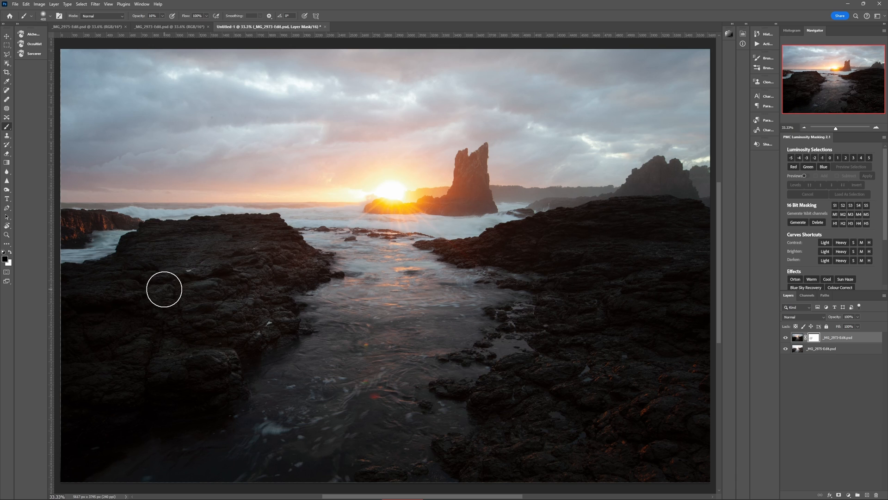
pyautogui.moveTo(539, 249)
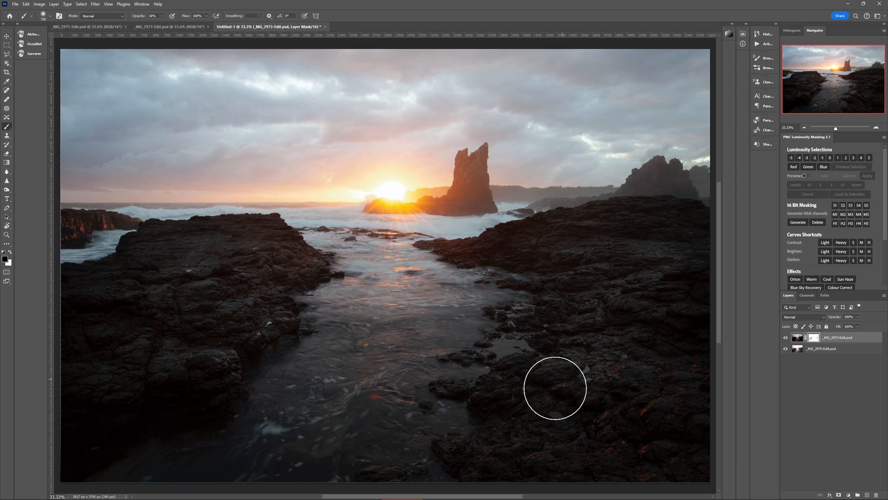
pyautogui.moveTo(555, 388); pyautogui.dragTo(264, 352)
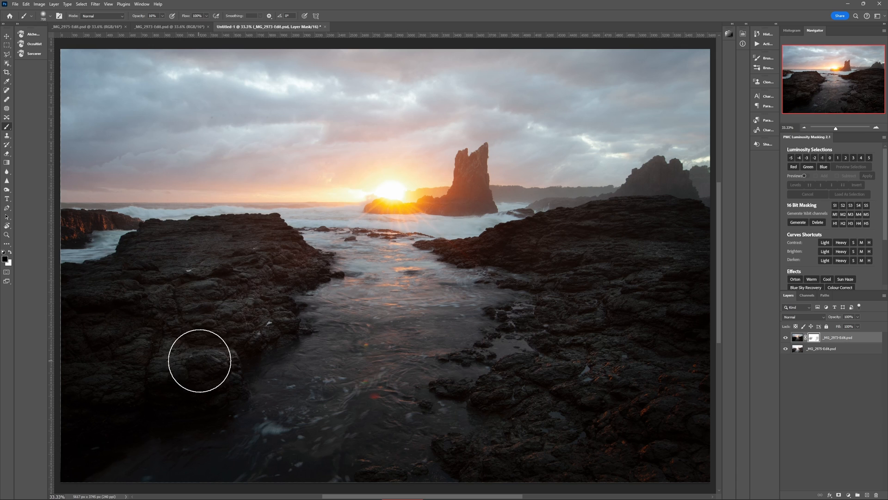
pyautogui.moveTo(199, 360); pyautogui.dragTo(607, 345)
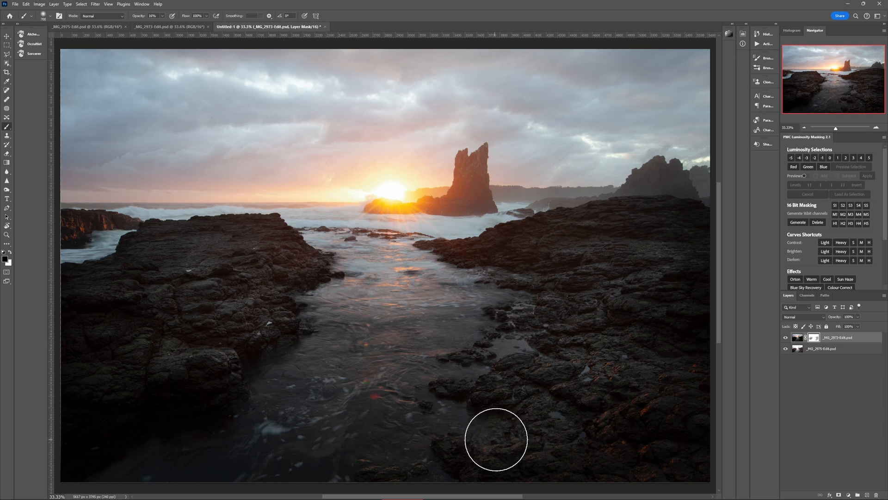
pyautogui.moveTo(286, 263)
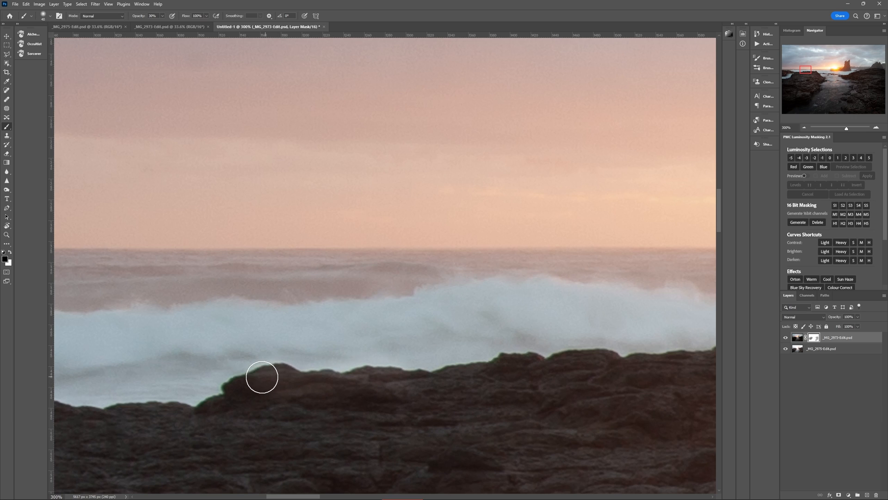
# Refine the mask where the rocks meet the sea and along the sea stack edge
pyautogui.moveTo(262, 387); pyautogui.dragTo(272, 373)
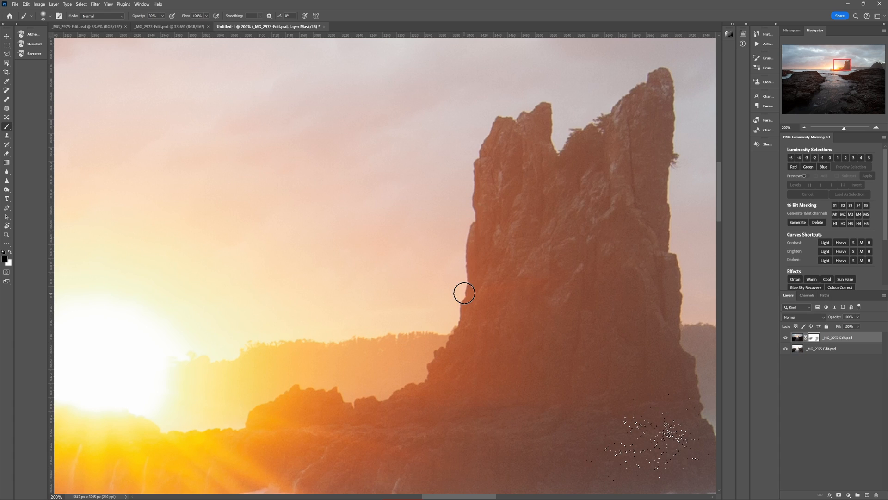
pyautogui.moveTo(464, 293); pyautogui.dragTo(471, 231)
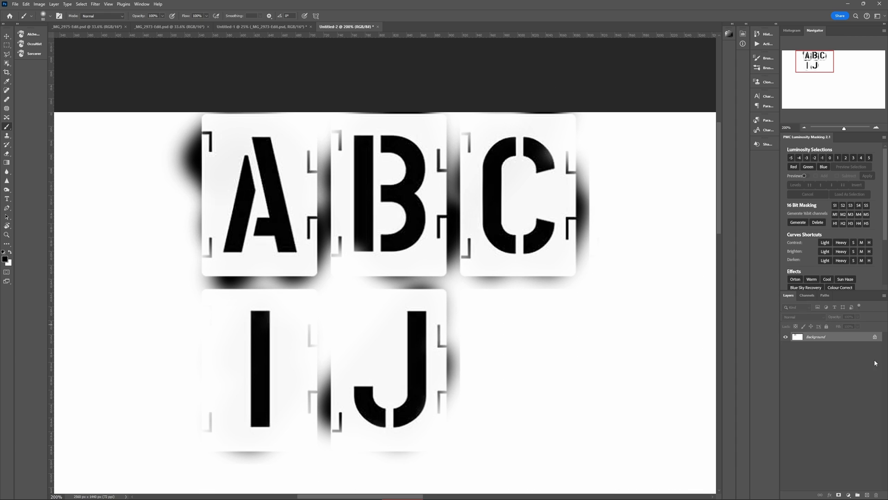
# Preview the S2 and S3 shadow luminosity mask channels, then return to the RGB composite
pyautogui.click(258, 27)
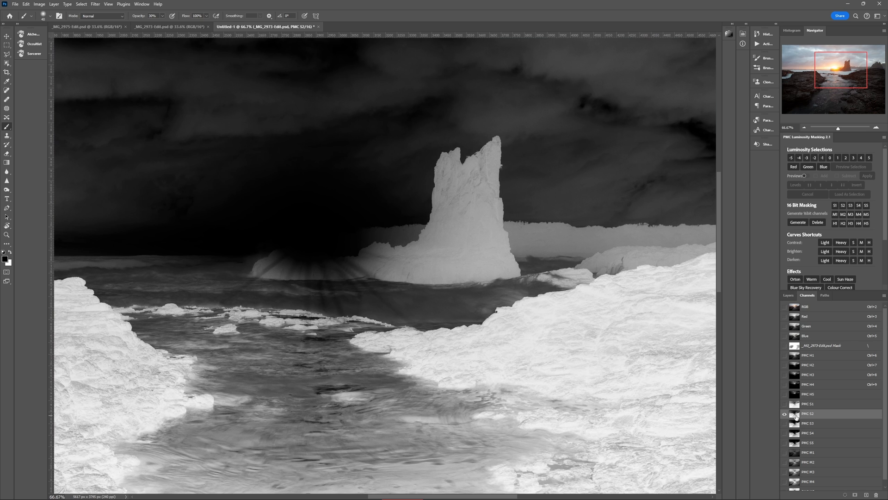
pyautogui.click(811, 422)
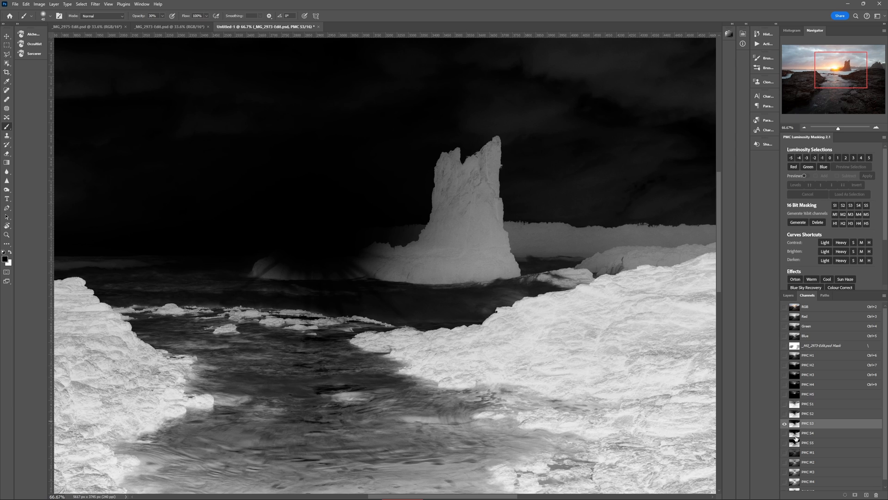
pyautogui.moveTo(810, 308)
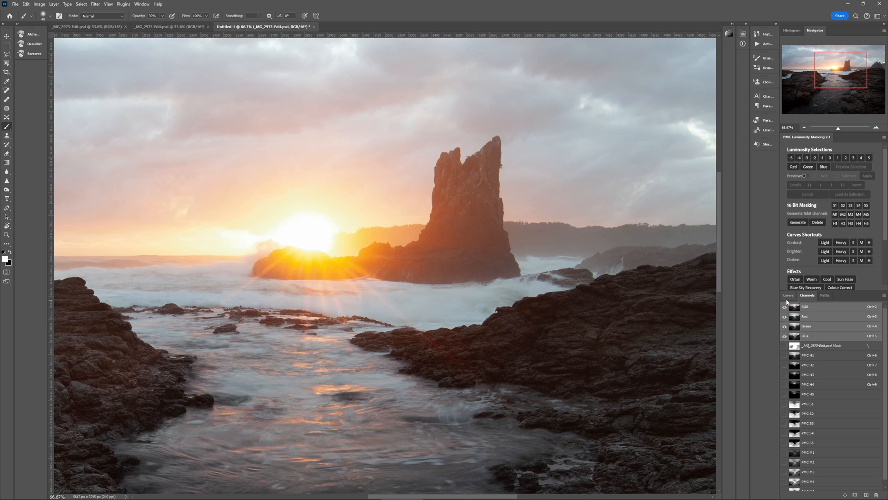
pyautogui.click(788, 295)
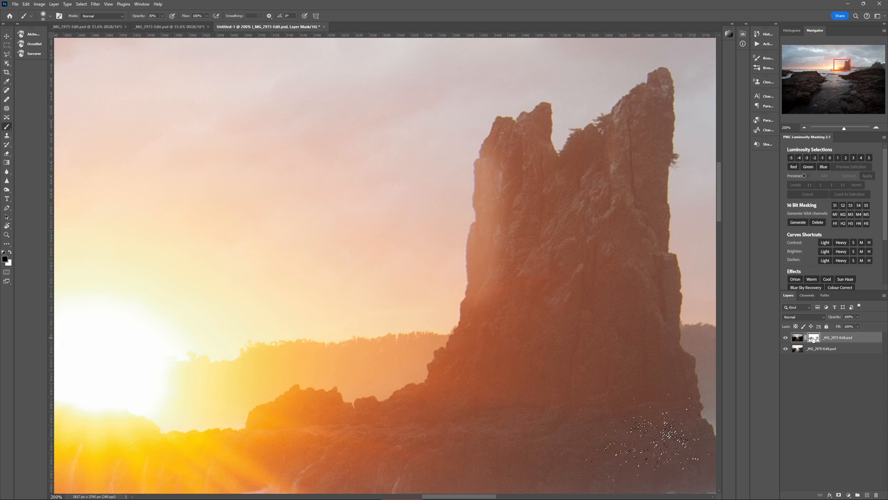
pyautogui.moveTo(497, 138)
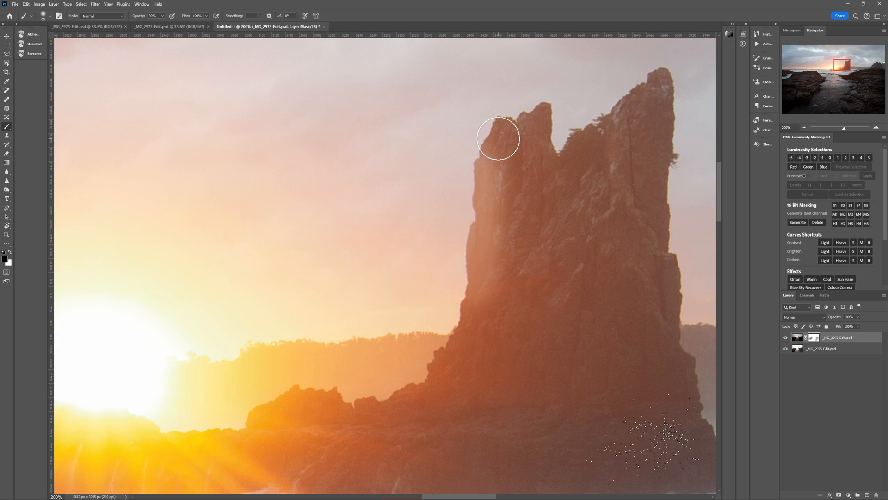